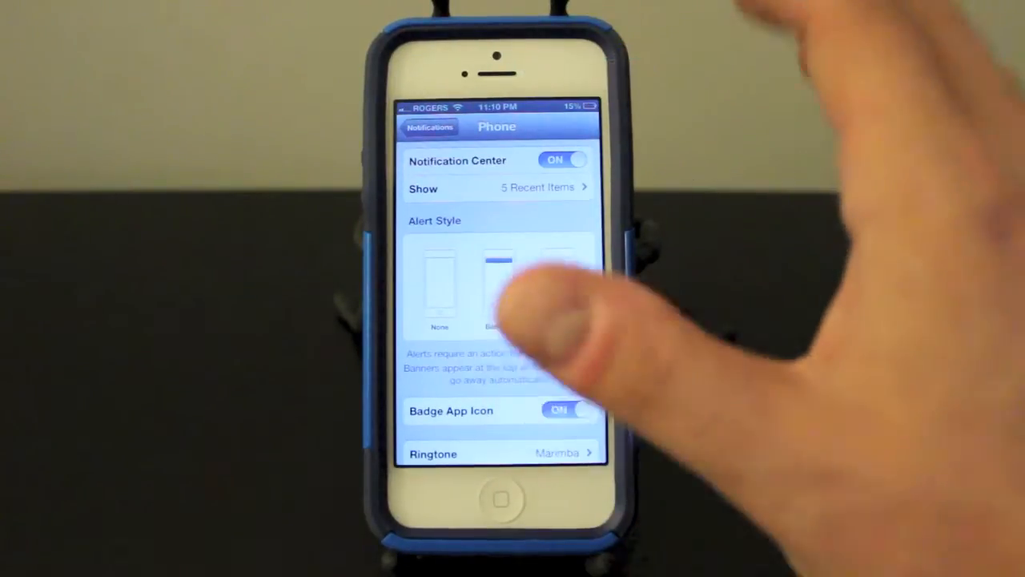
Step: Return from the Phone app's notification options to the Notifications app list
click(431, 126)
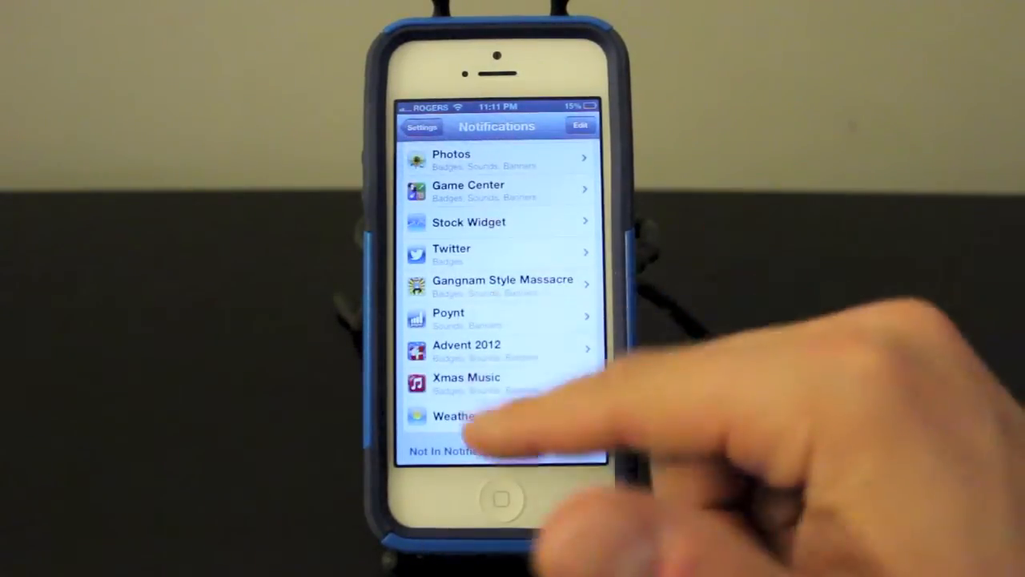
Step: Scroll the Notifications list down to the Not In Notification Center apps, such as ShopCatch and eBay
scroll(down, 3)
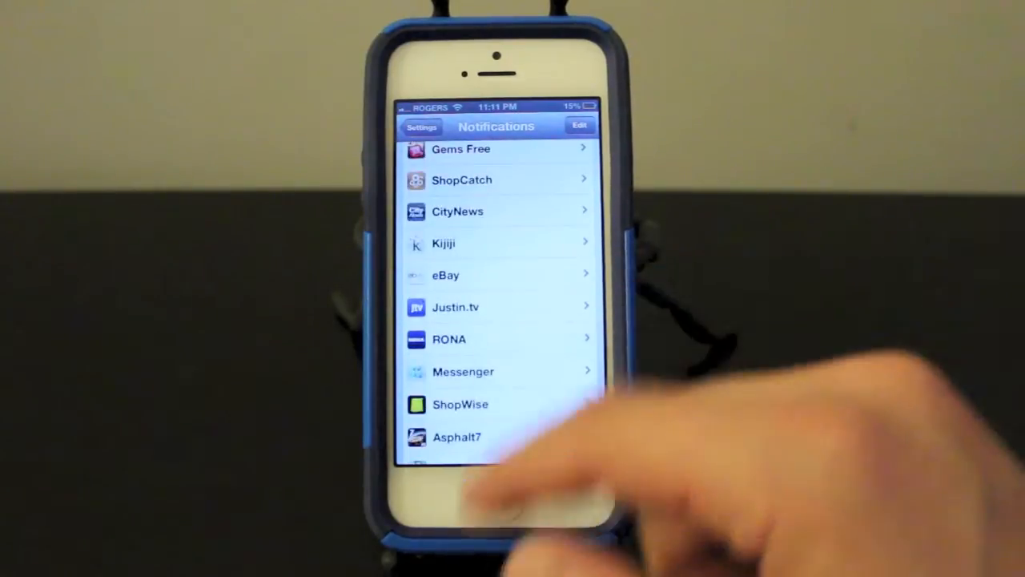